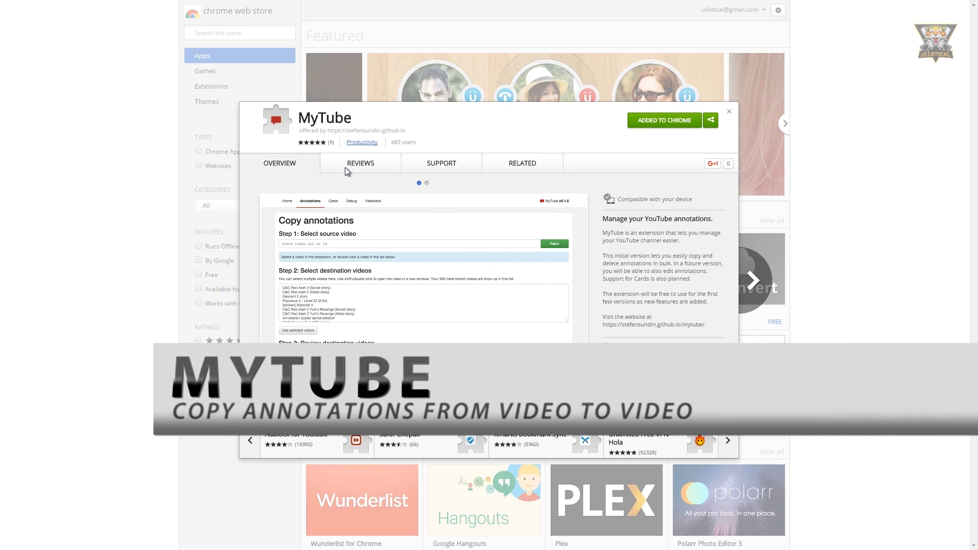
# Fetch the 4 annotations from source Test Video #1 and select Test Video #2 as destination
pyautogui.click(522, 163)
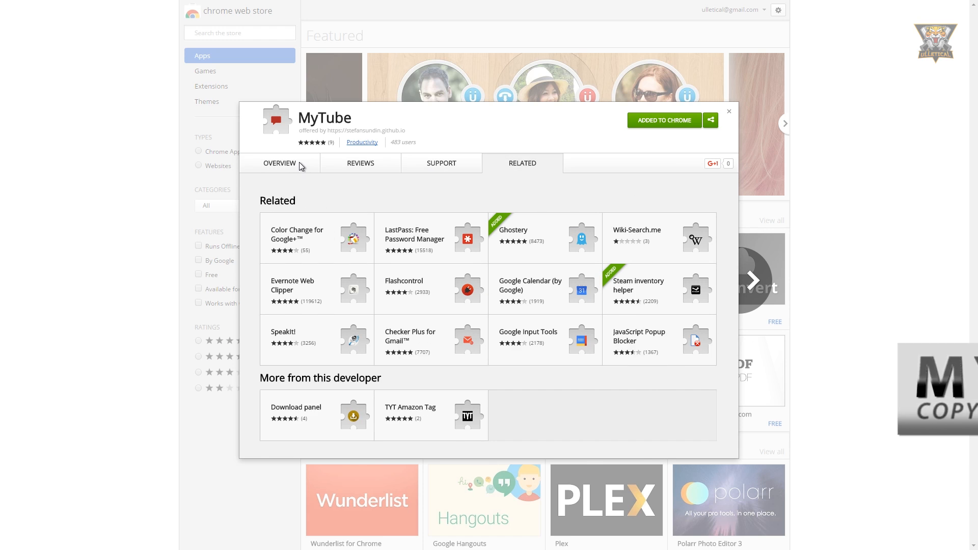
pyautogui.click(279, 163)
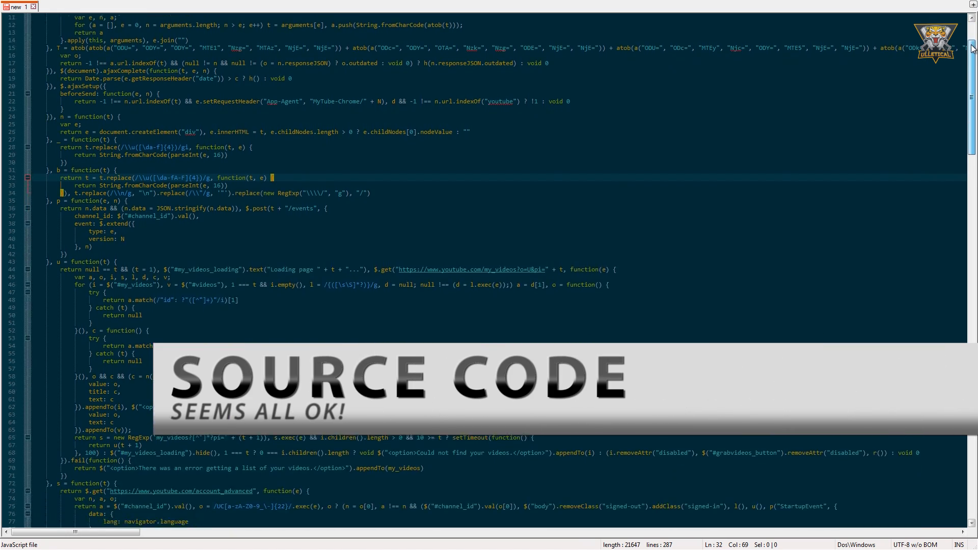
pyautogui.scroll(-3)
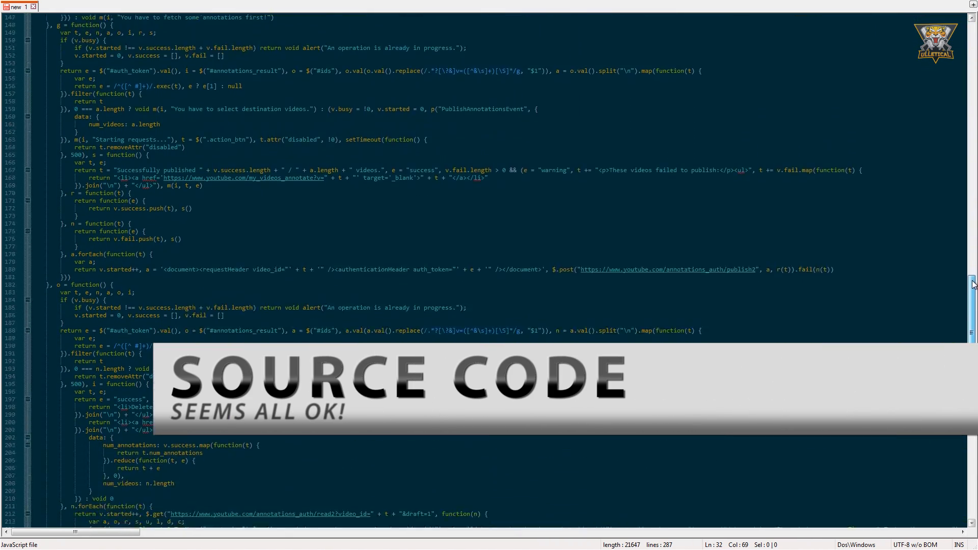
pyautogui.scroll(-3)
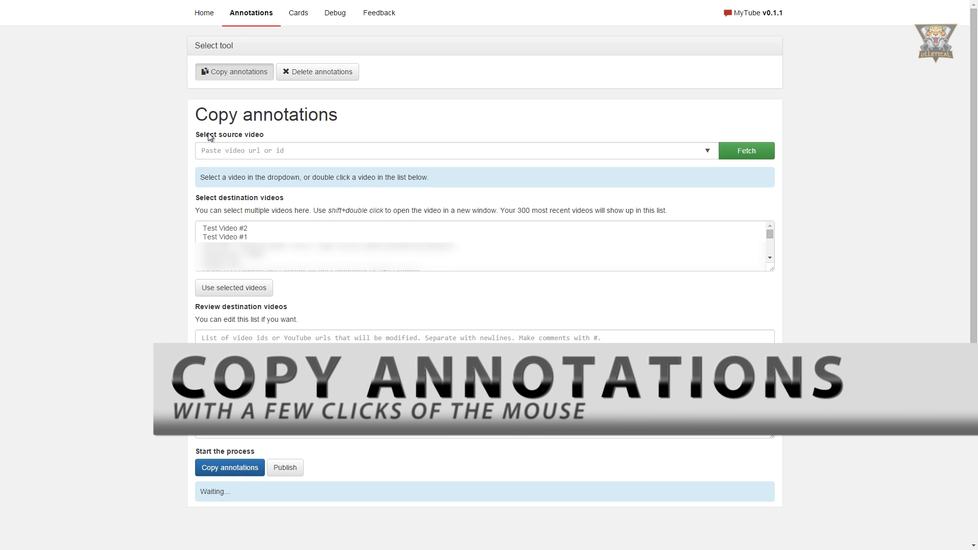
pyautogui.click(456, 151)
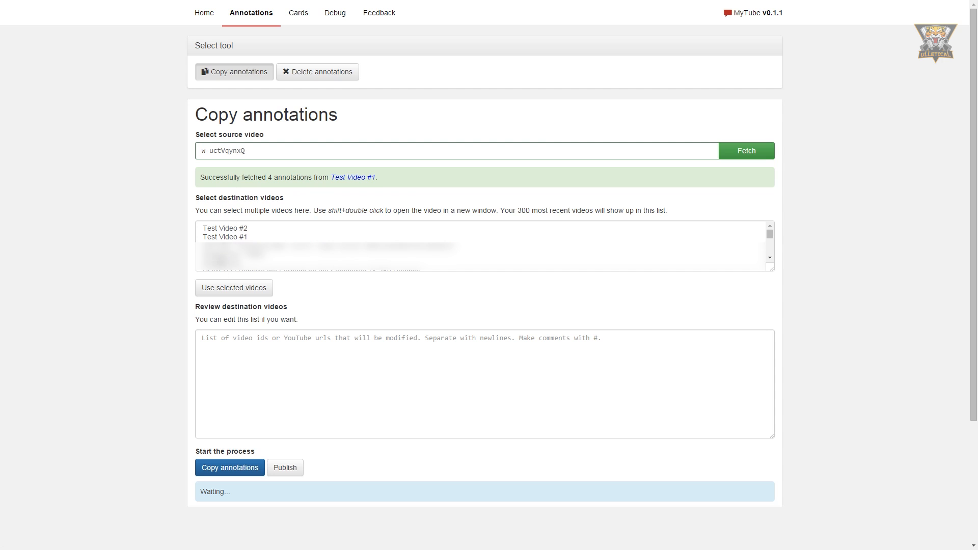
pyautogui.click(225, 227)
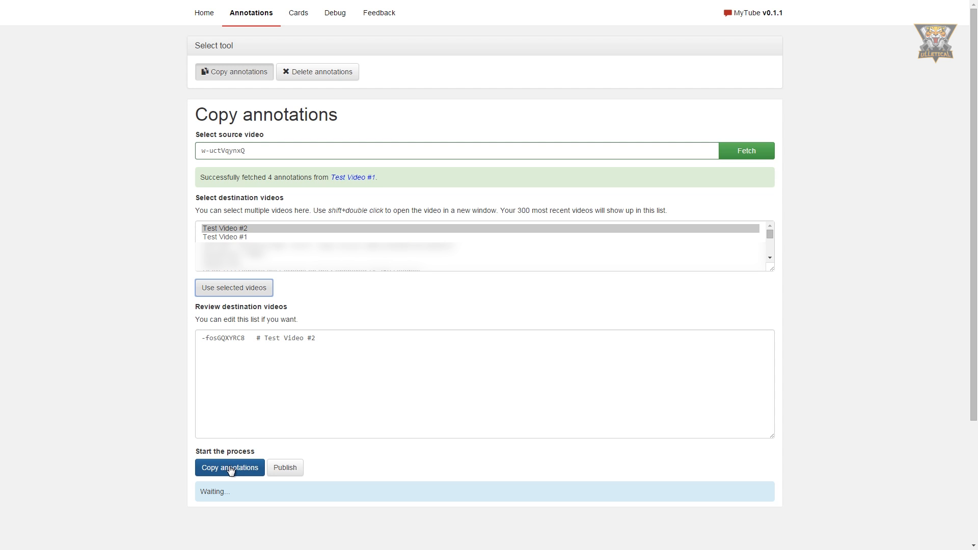
# Use the selected video and copy the annotations, updating 1 of 1 videos
pyautogui.click(229, 467)
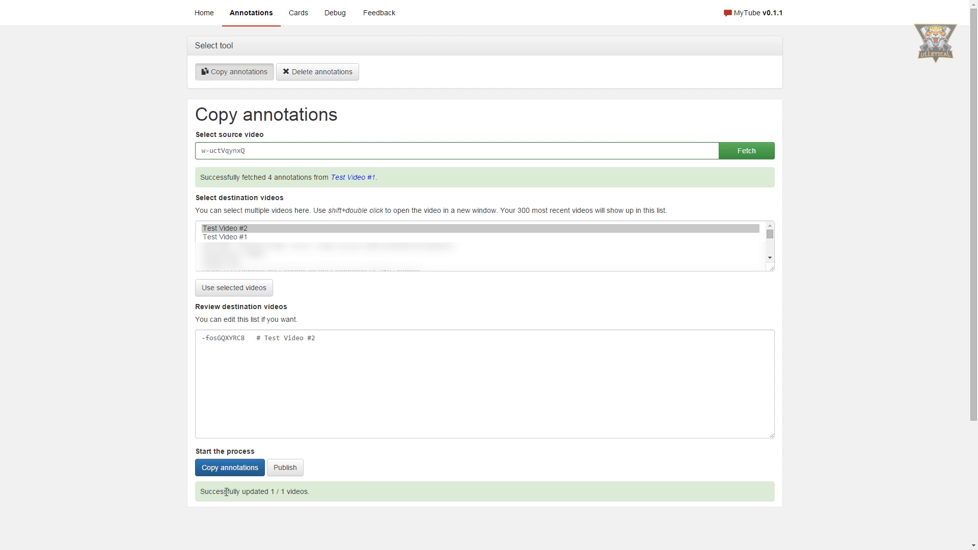
pyautogui.click(285, 467)
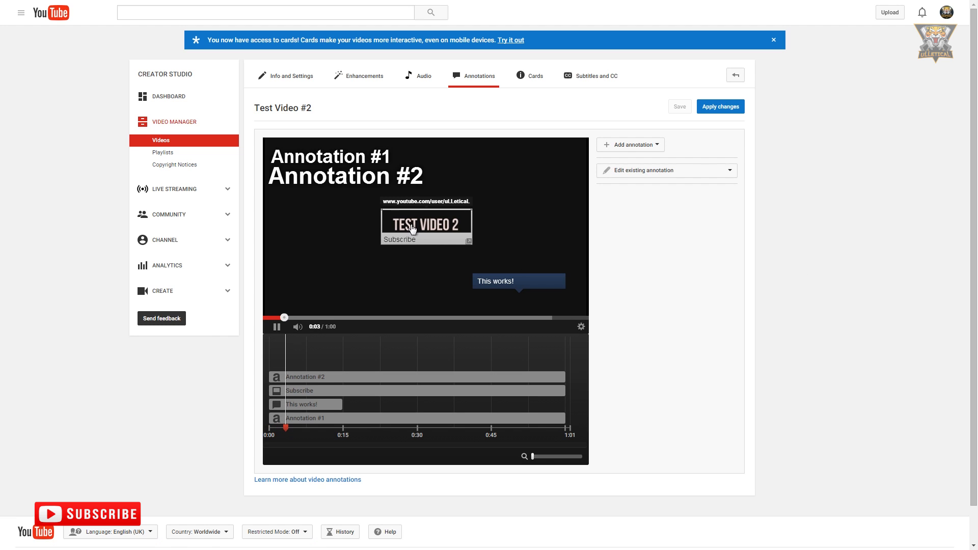
# Inspect the copied Subscribe label and 'This works!' speech bubble on Test Video #2
pyautogui.click(422, 391)
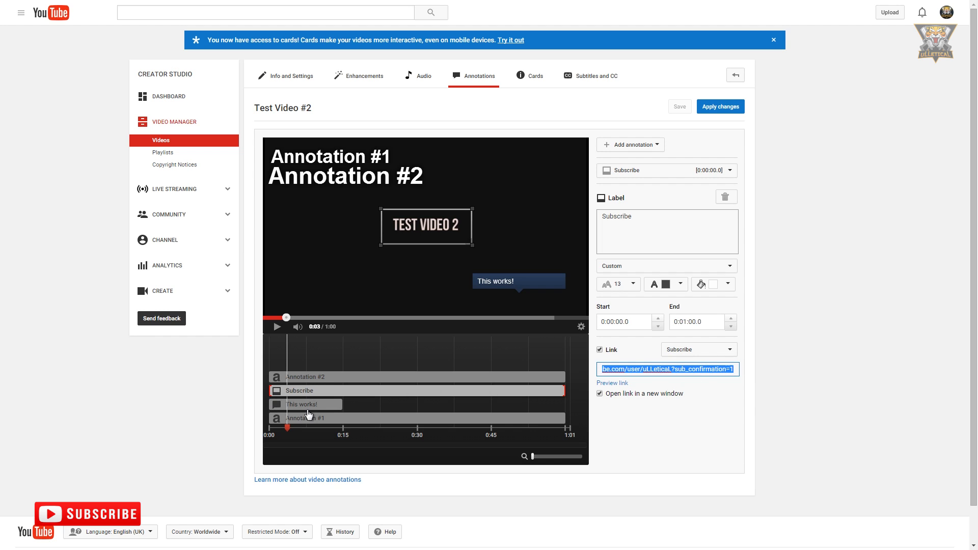
pyautogui.click(305, 404)
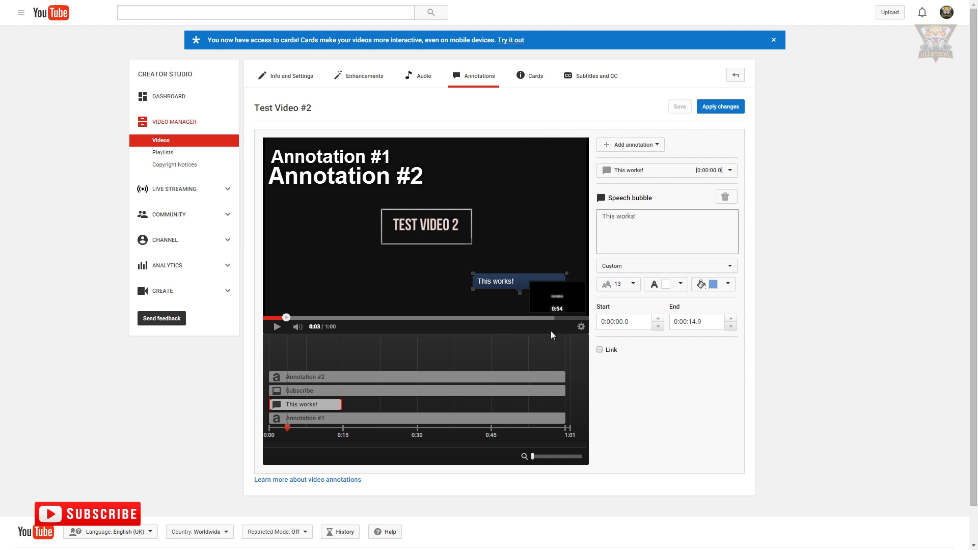